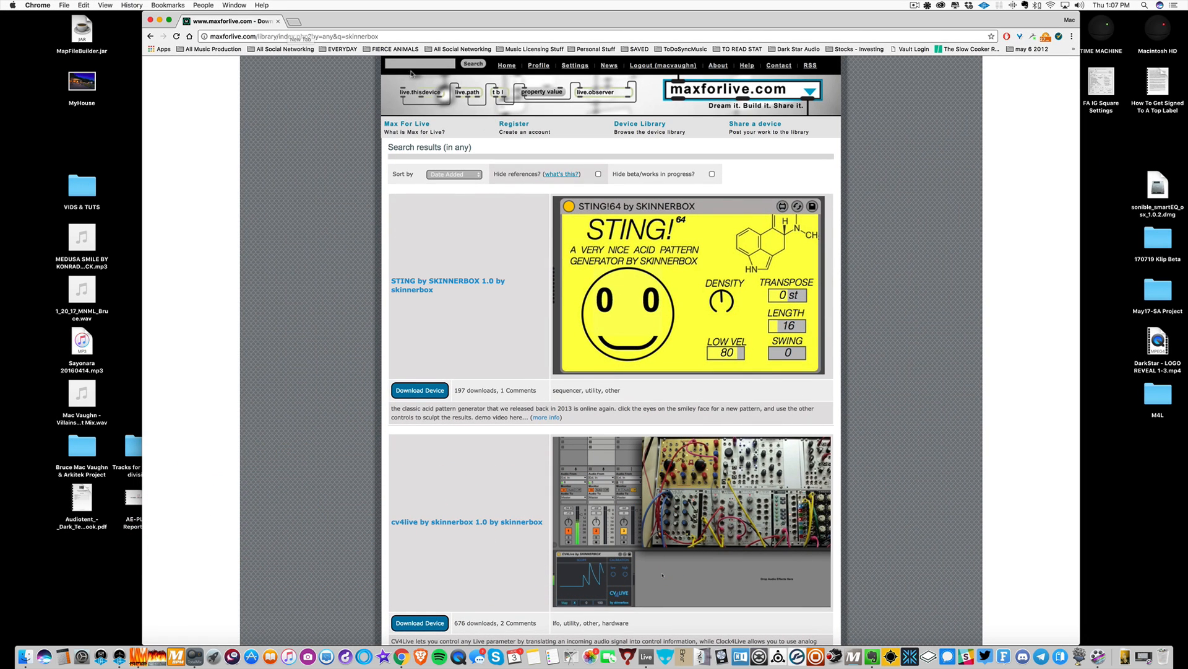
Switch to Ableton Live showing the Session with STING!64 on the Source track
click(419, 64)
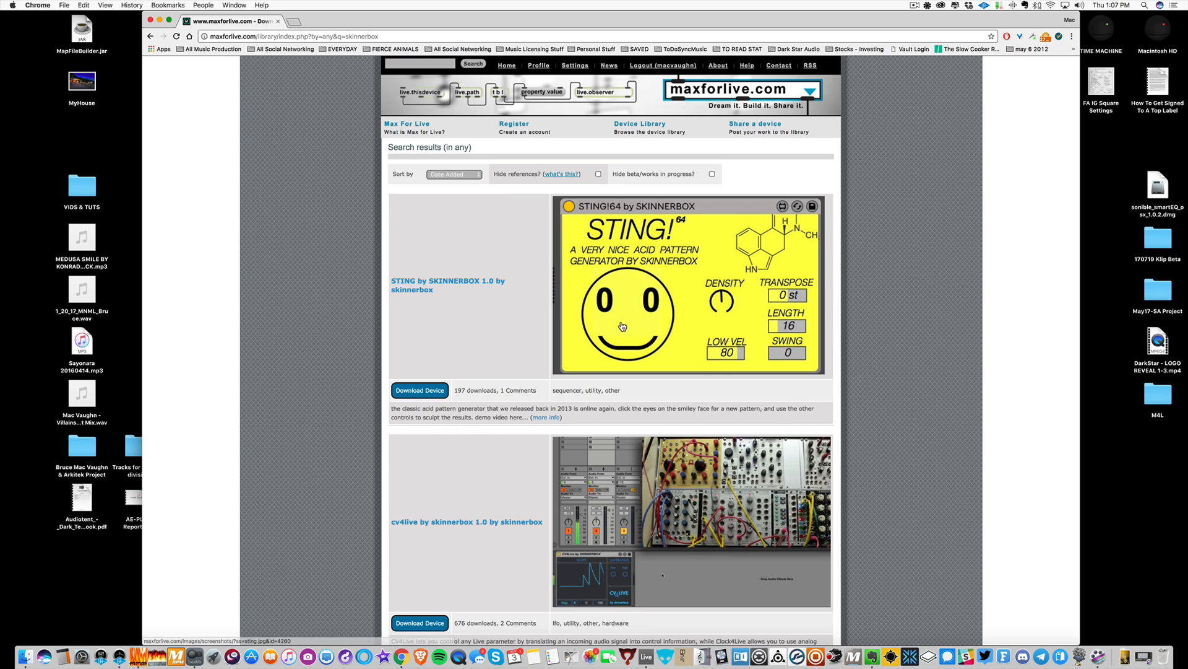
mouse_move(674, 230)
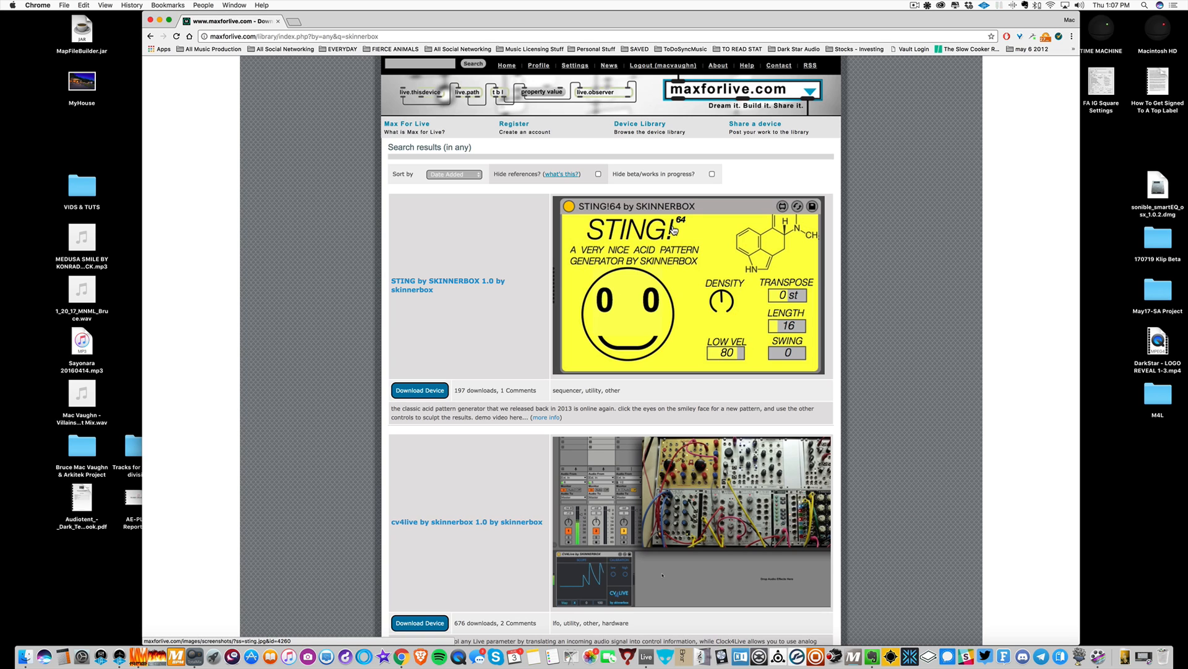
mouse_move(725, 310)
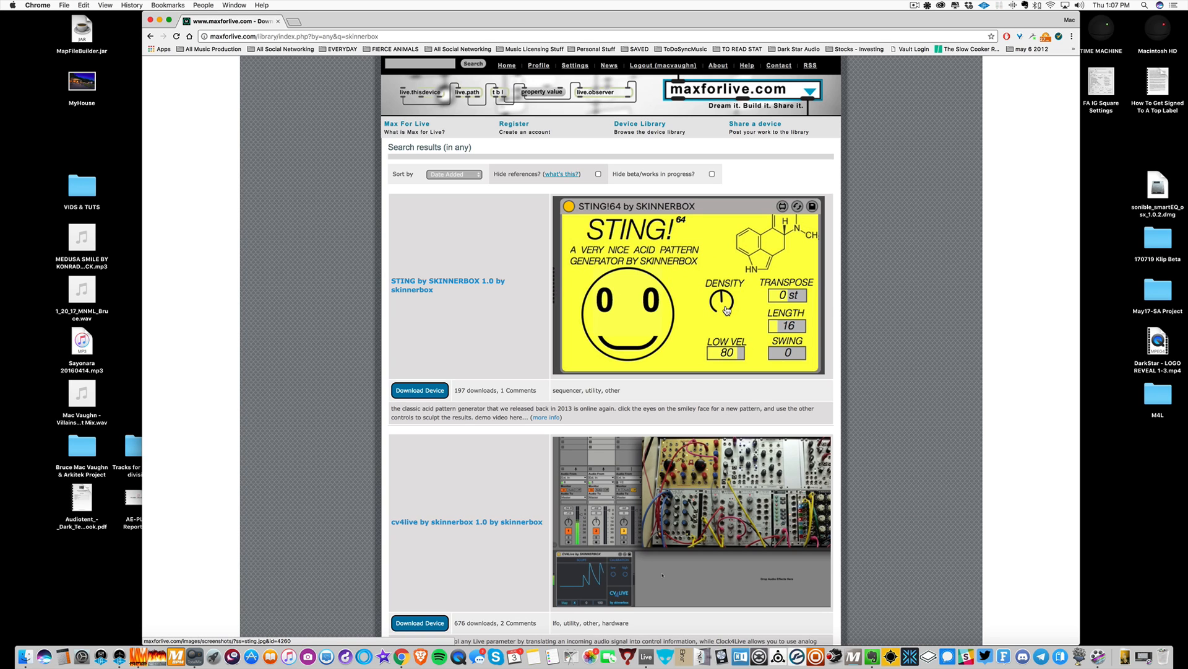
mouse_move(726, 310)
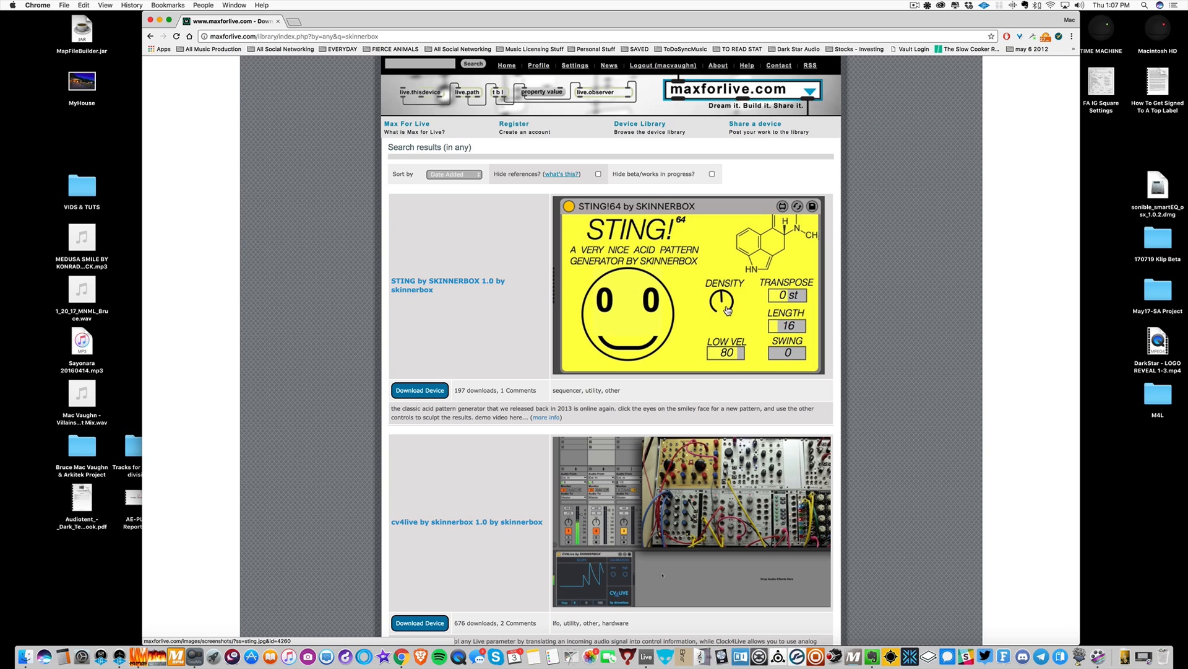
mouse_move(773, 296)
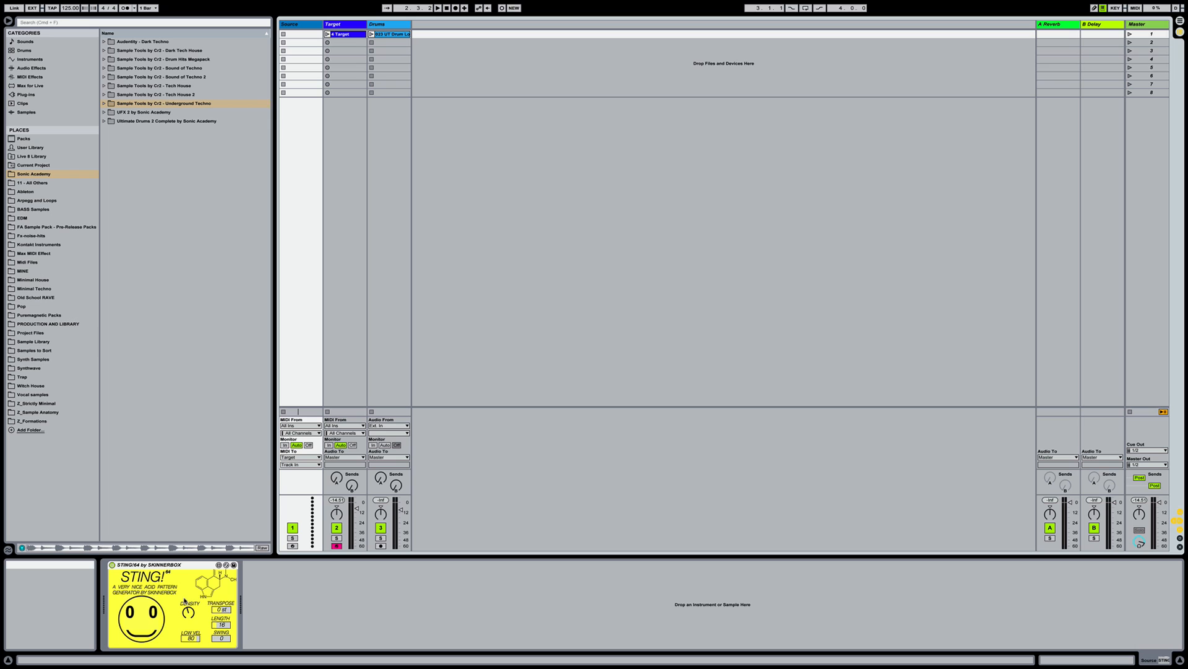
mouse_move(231, 589)
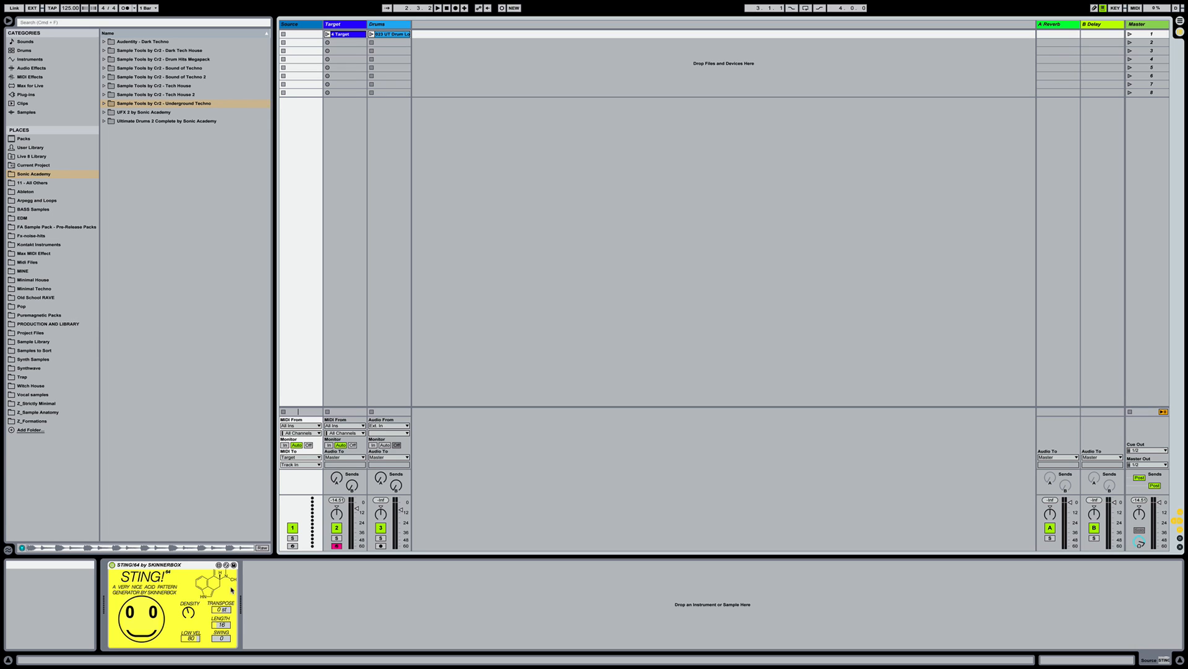
mouse_move(267, 593)
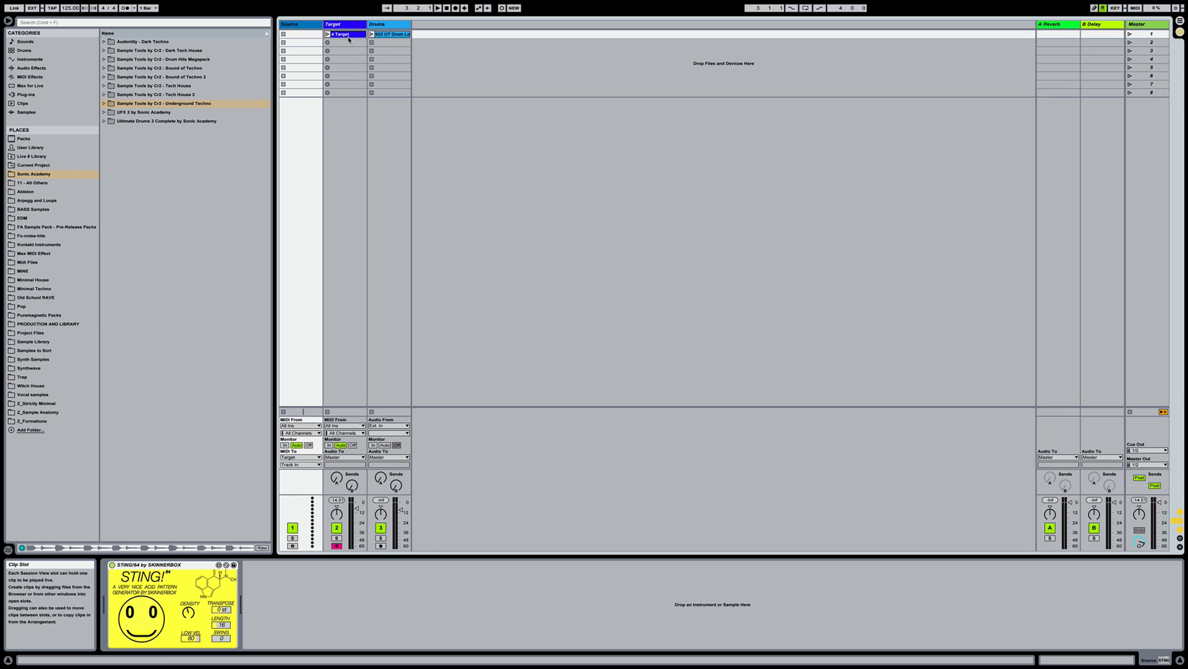
Show the Target track's devices and bring up the Sonic Academy ANA synth editor
click(387, 35)
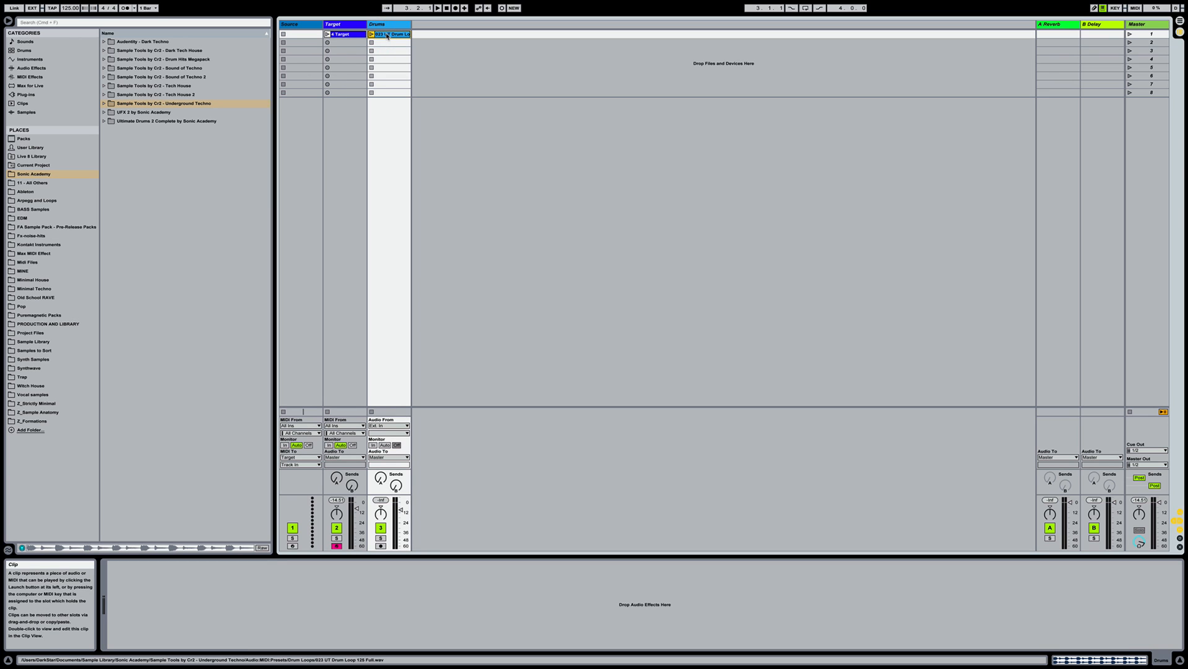
click(299, 35)
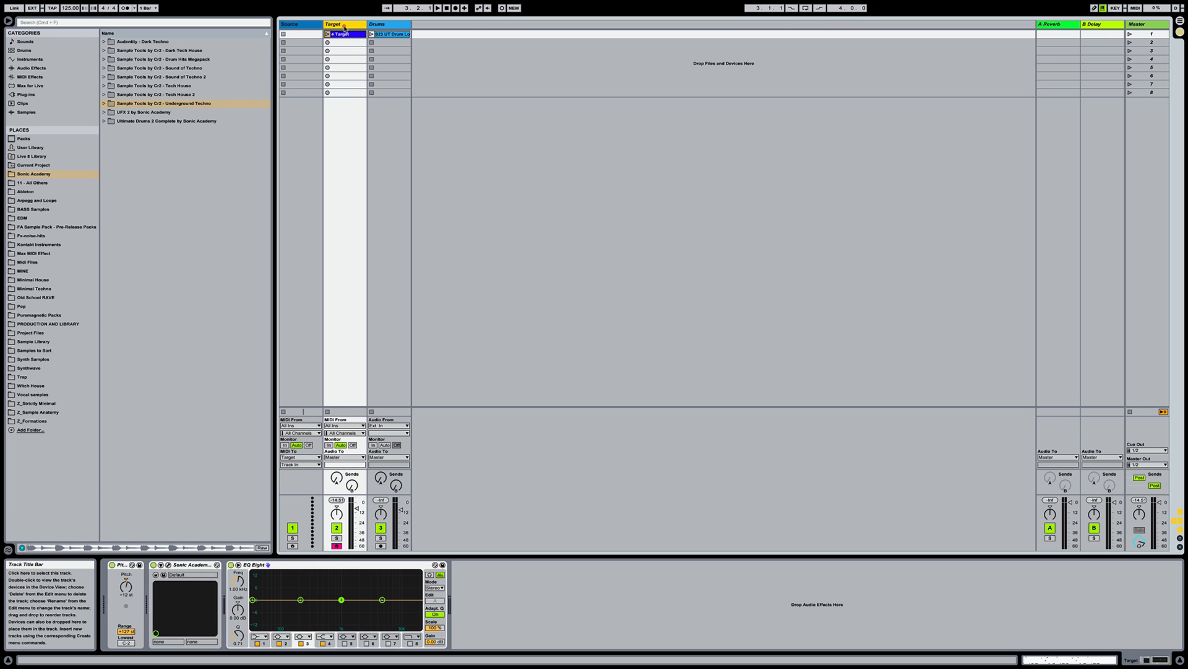
click(169, 565)
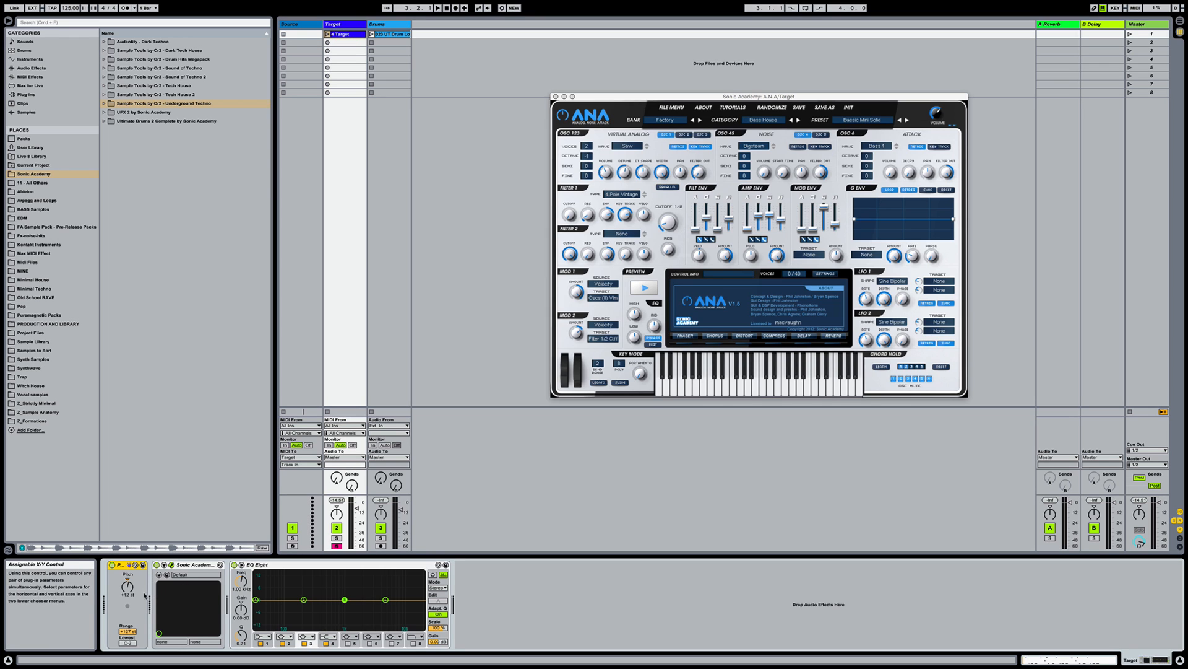
mouse_move(168, 606)
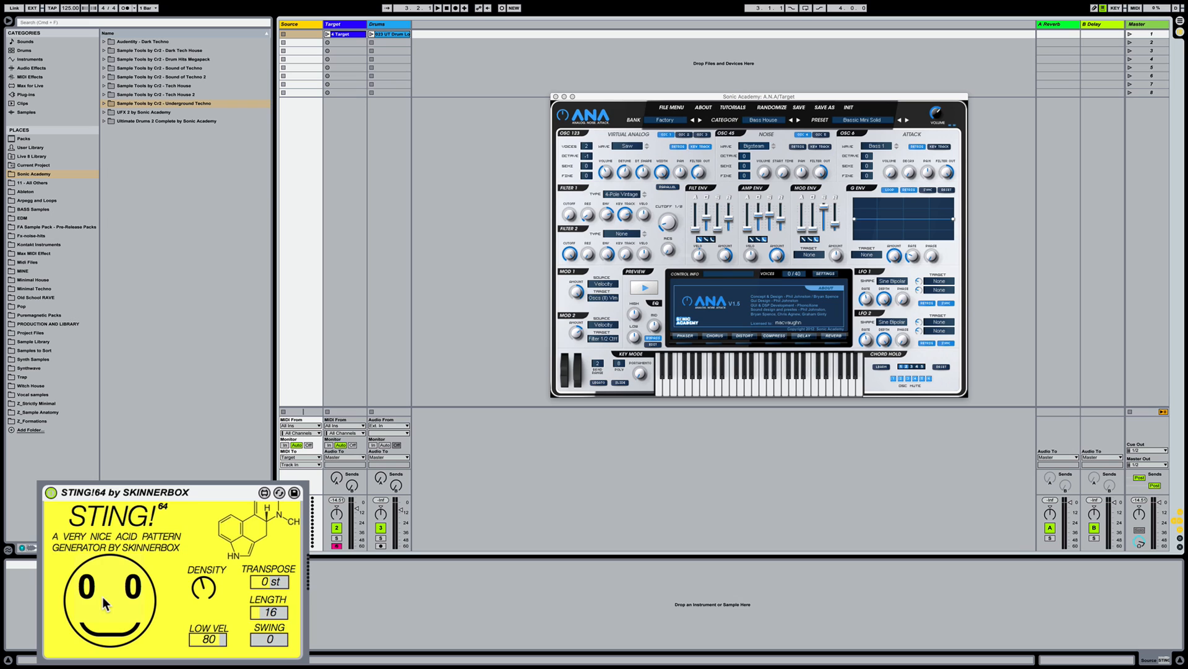
mouse_move(96, 593)
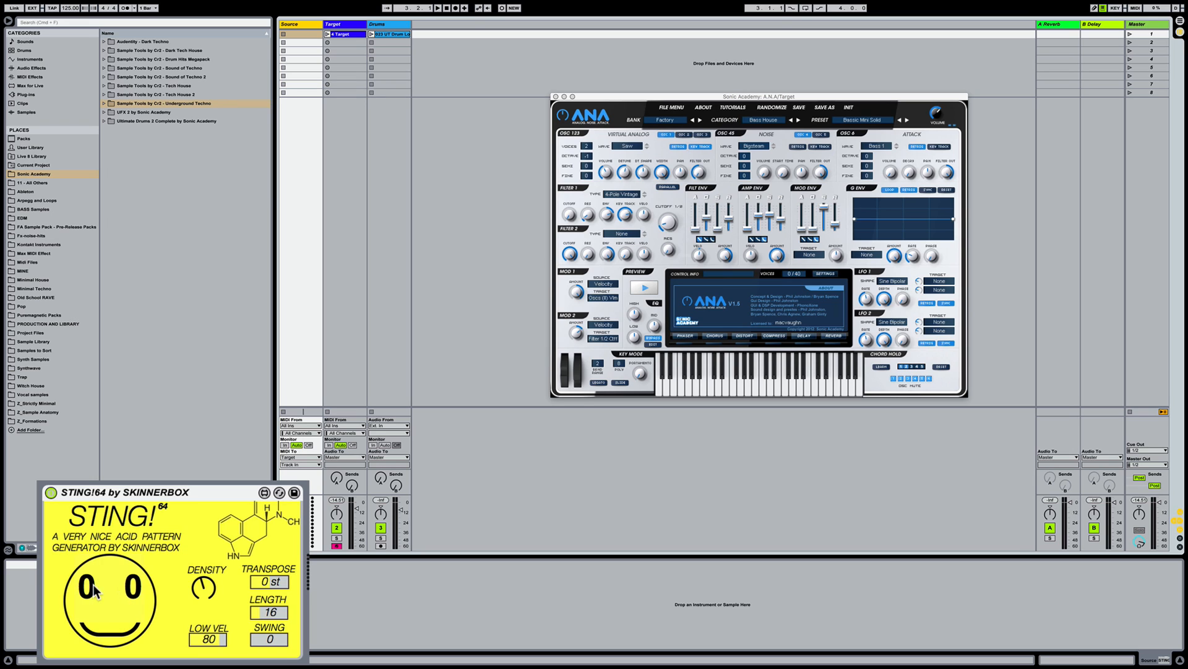
mouse_move(128, 602)
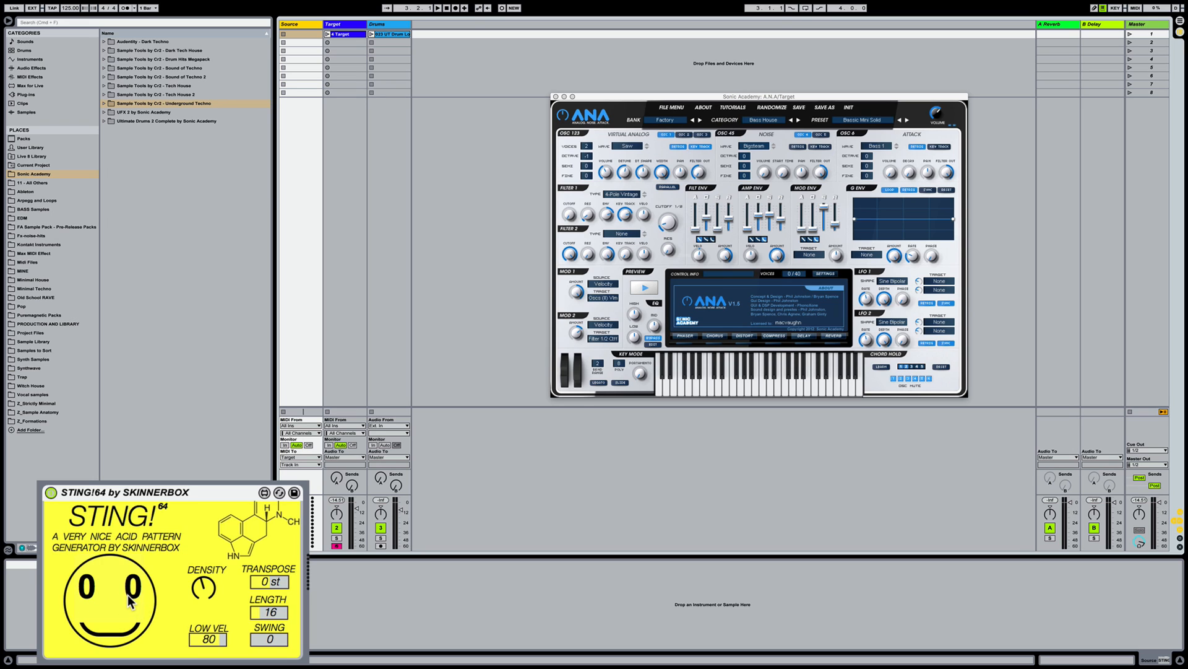
mouse_move(208, 589)
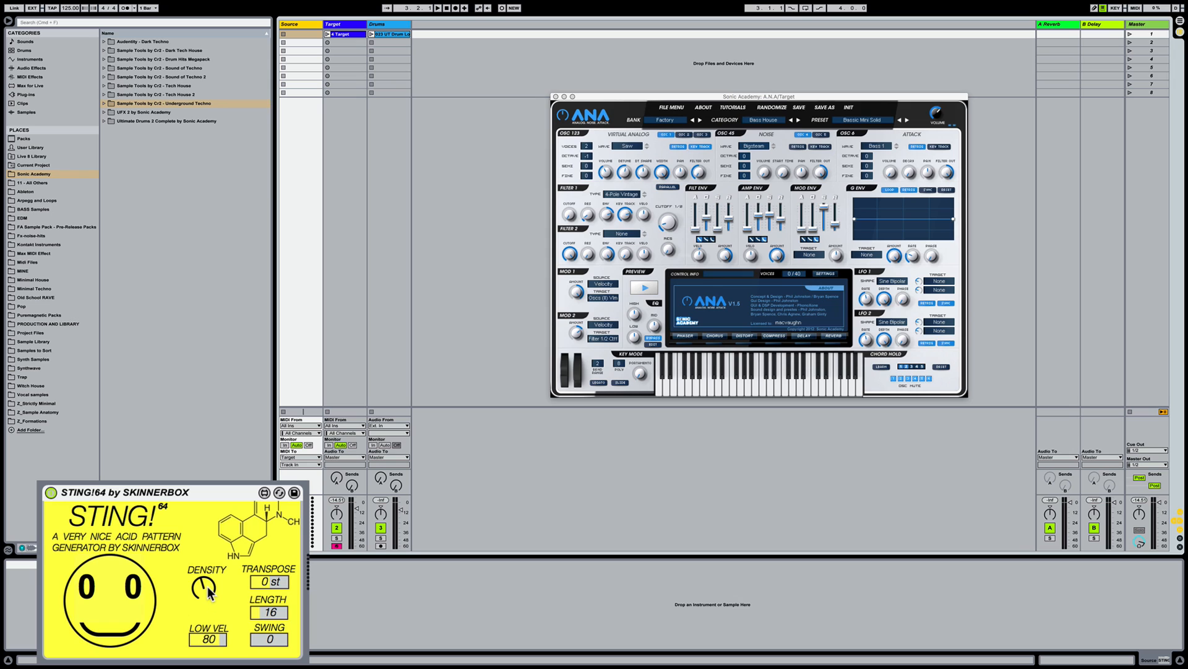
mouse_move(203, 585)
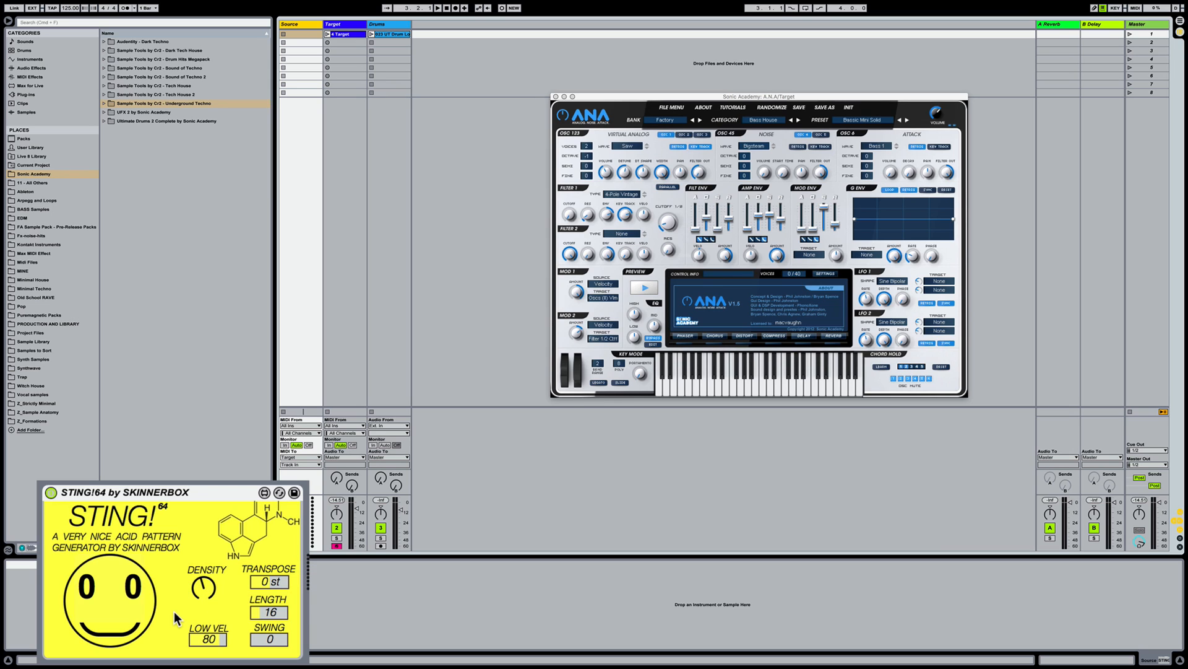
mouse_move(236, 599)
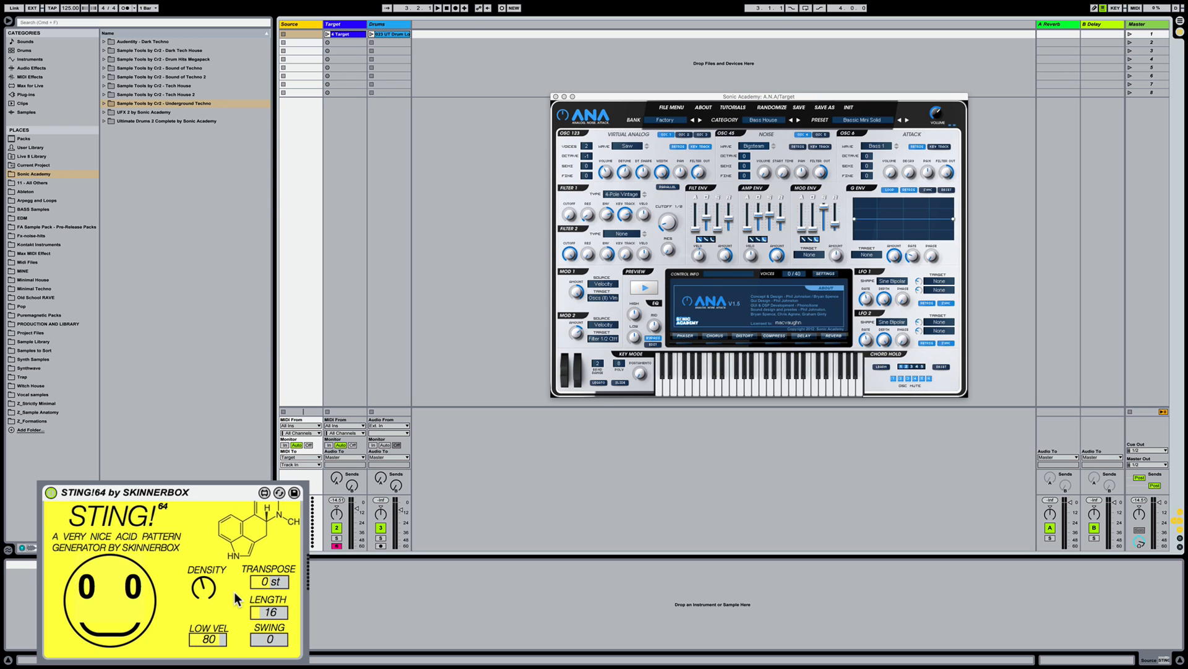
mouse_move(225, 597)
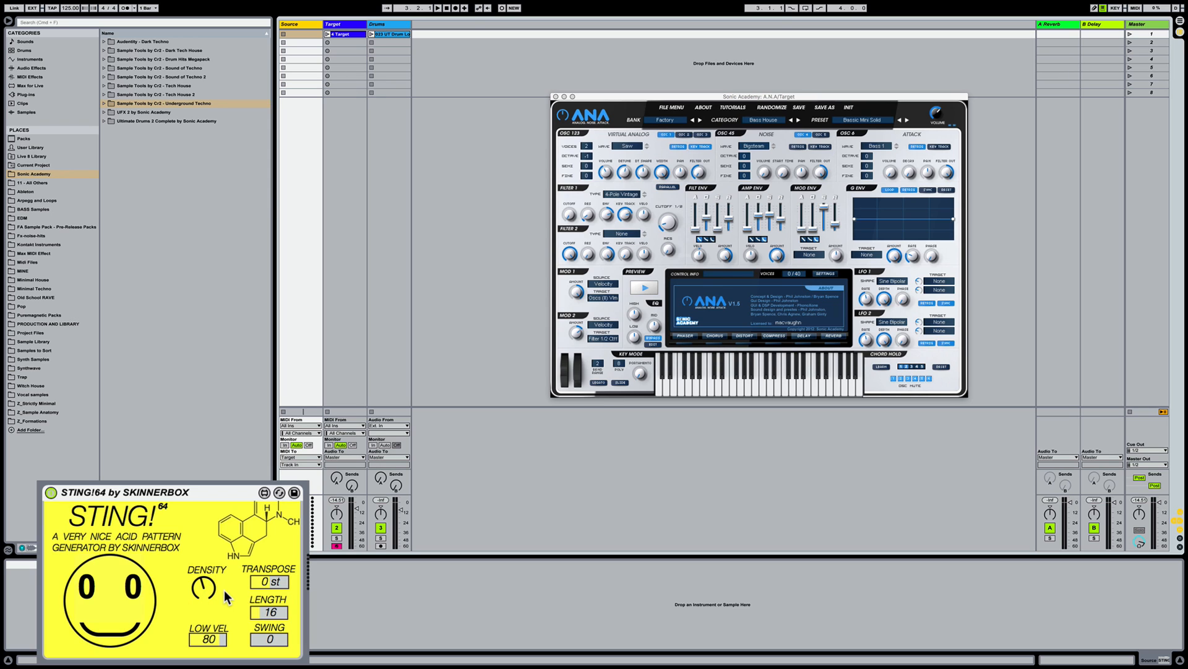
mouse_move(278, 573)
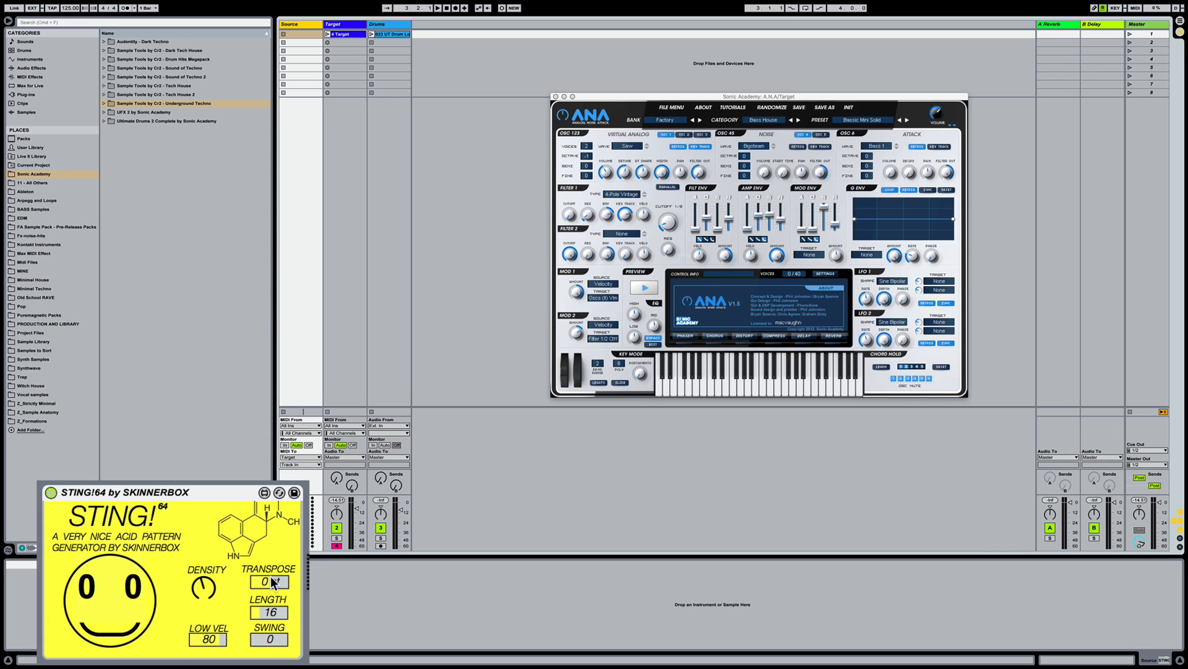
mouse_move(271, 582)
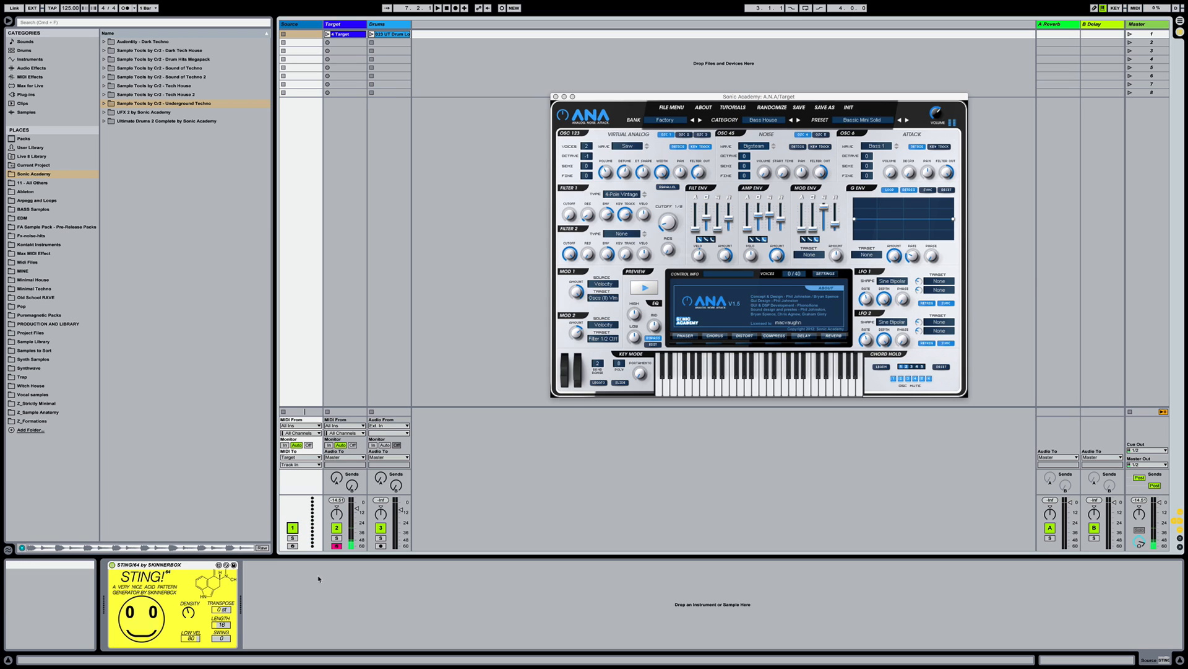
Route the Source track's MIDI To output to the Target track so STING!64 drives ANA
click(300, 457)
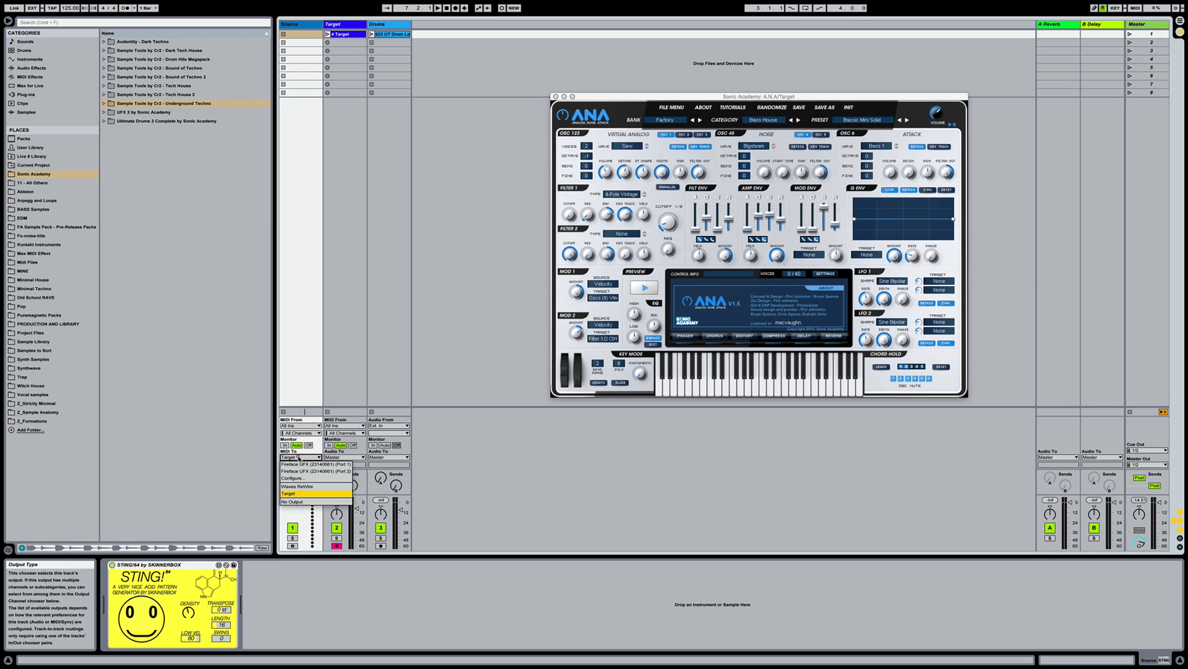
click(300, 486)
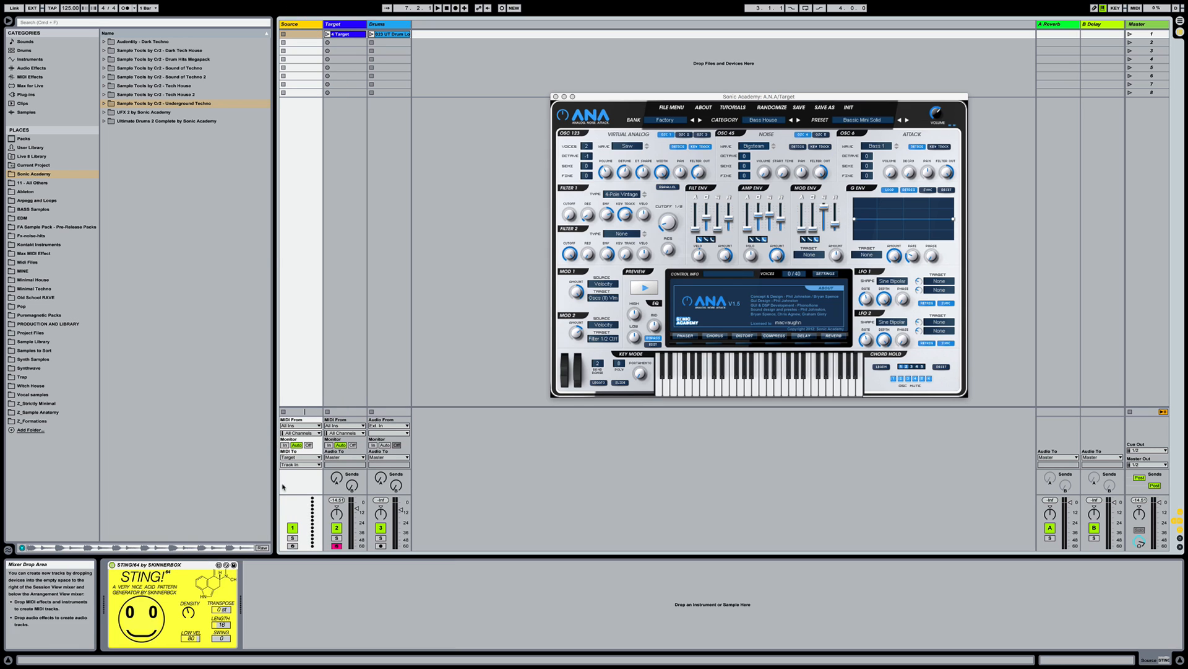
click(302, 457)
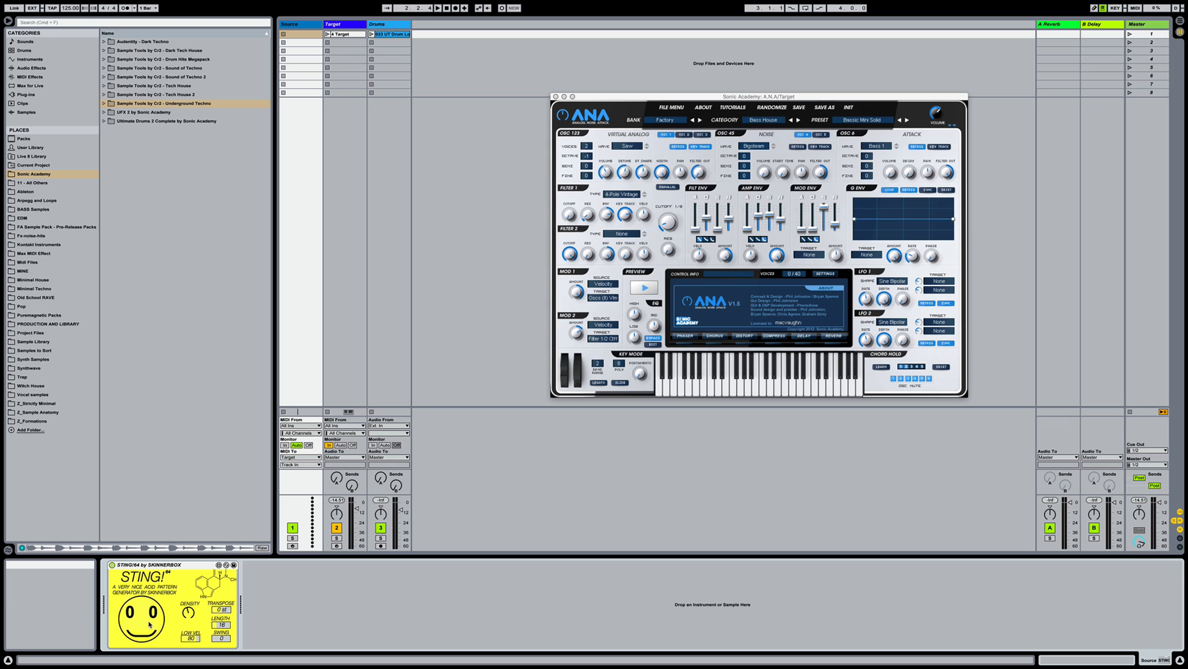
mouse_move(150, 623)
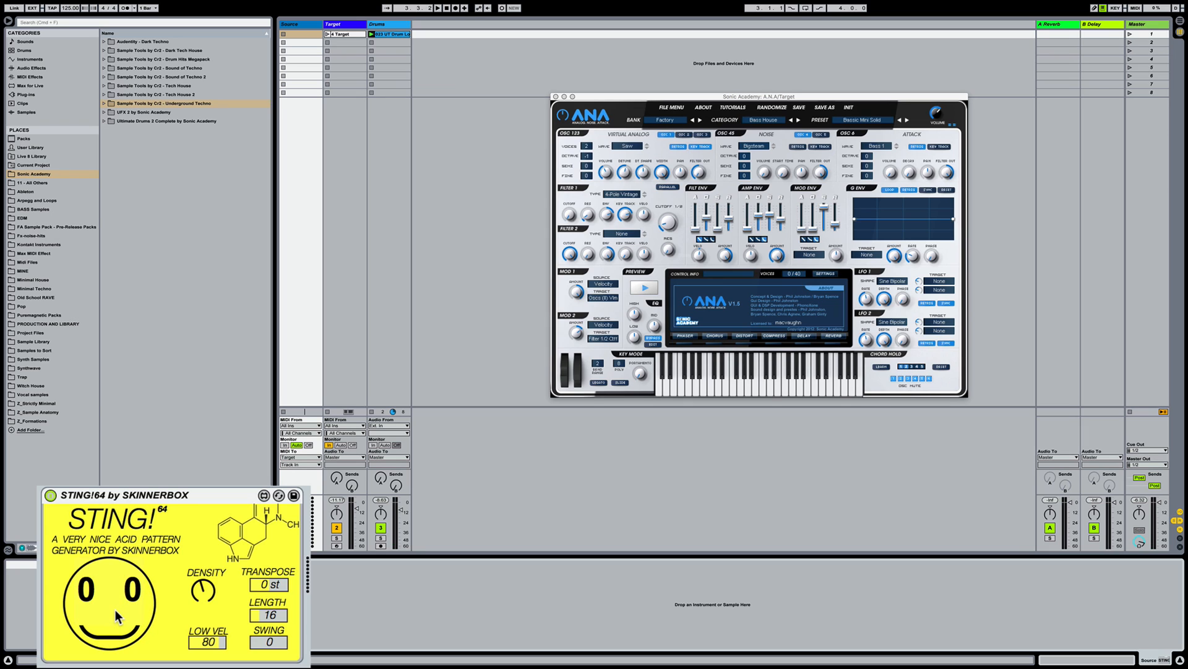
mouse_move(118, 618)
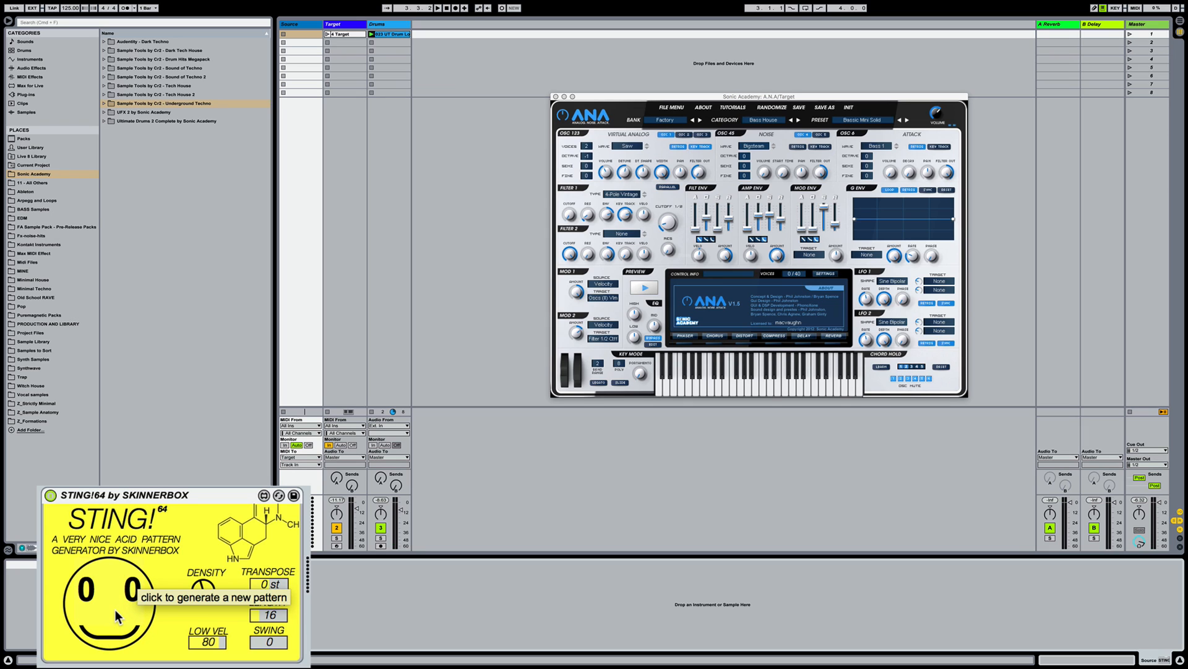
mouse_move(329, 618)
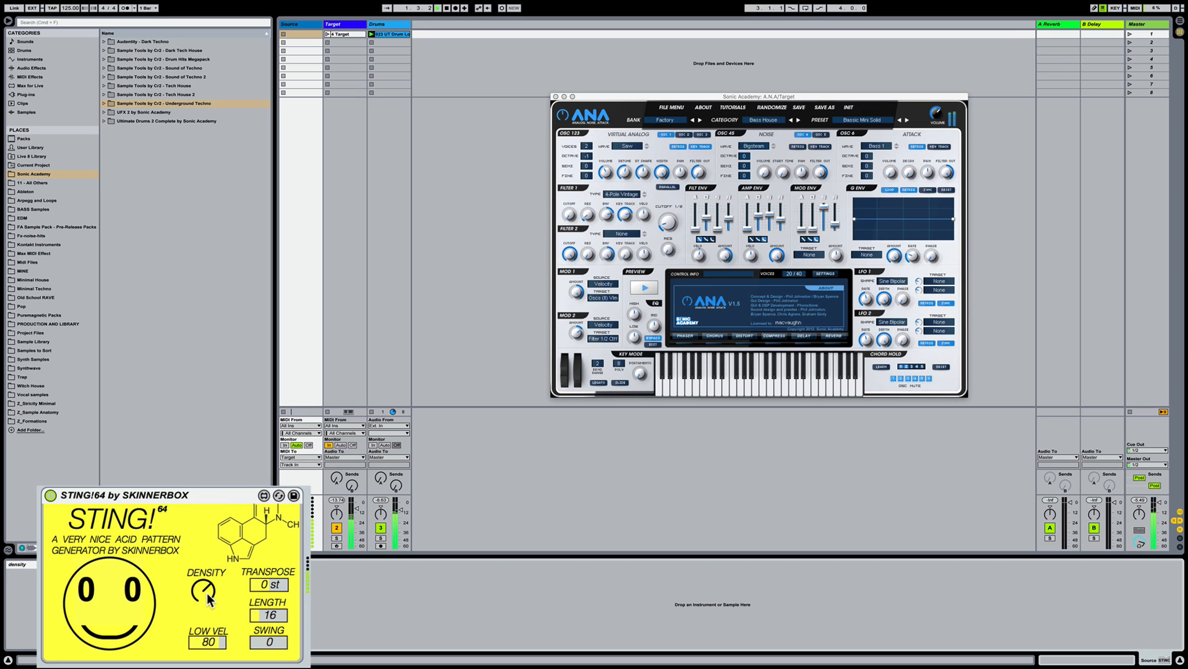
mouse_move(204, 591)
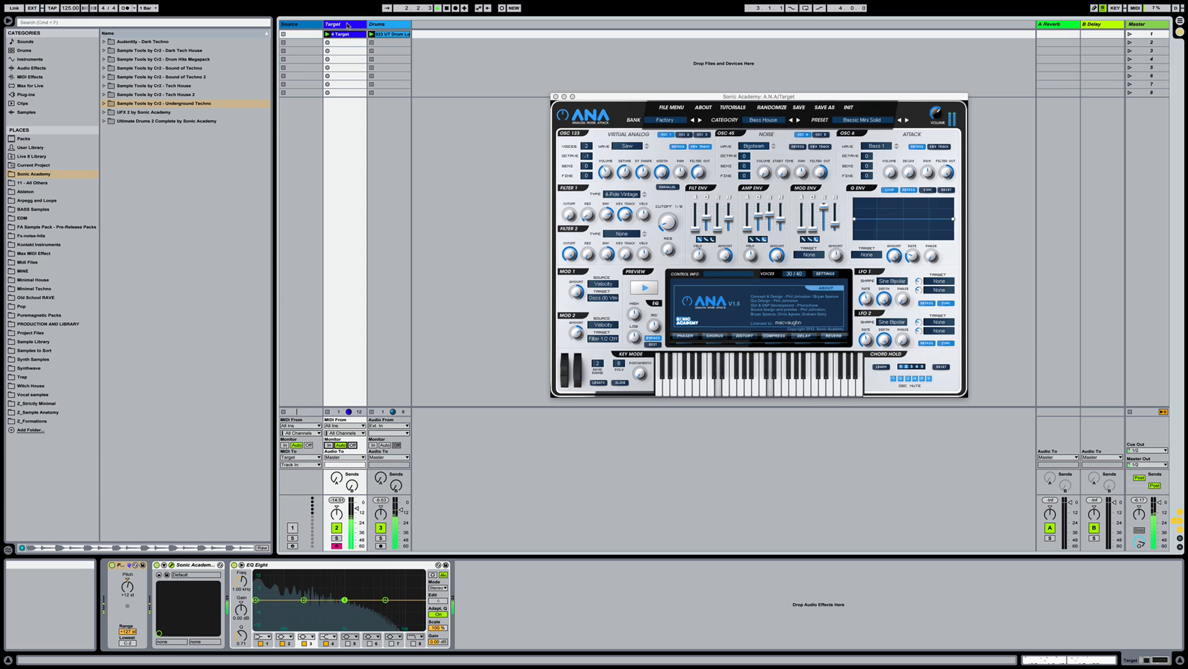
Show the Target track's MIDI clip with its acid-pattern notes in the Clip View piano roll
key(tab)
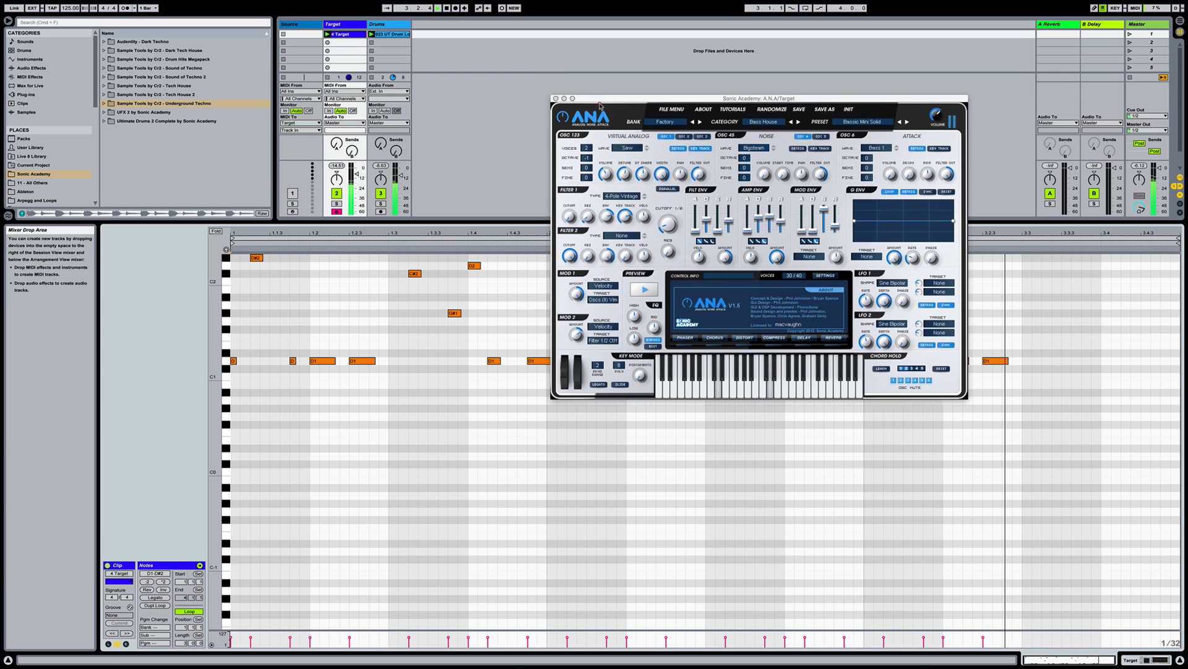